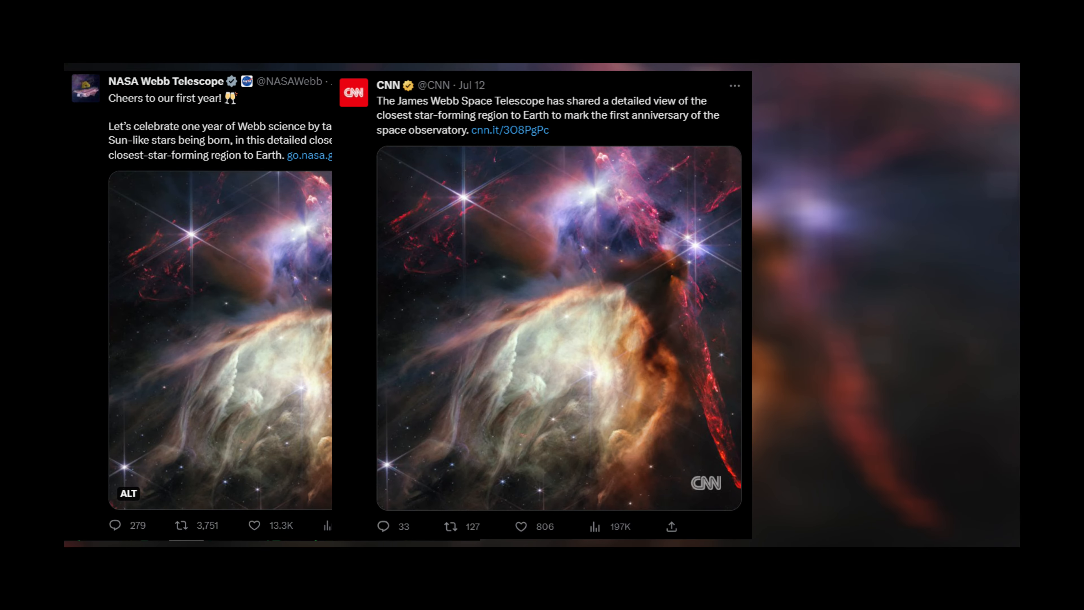
pyautogui.hscroll(3)
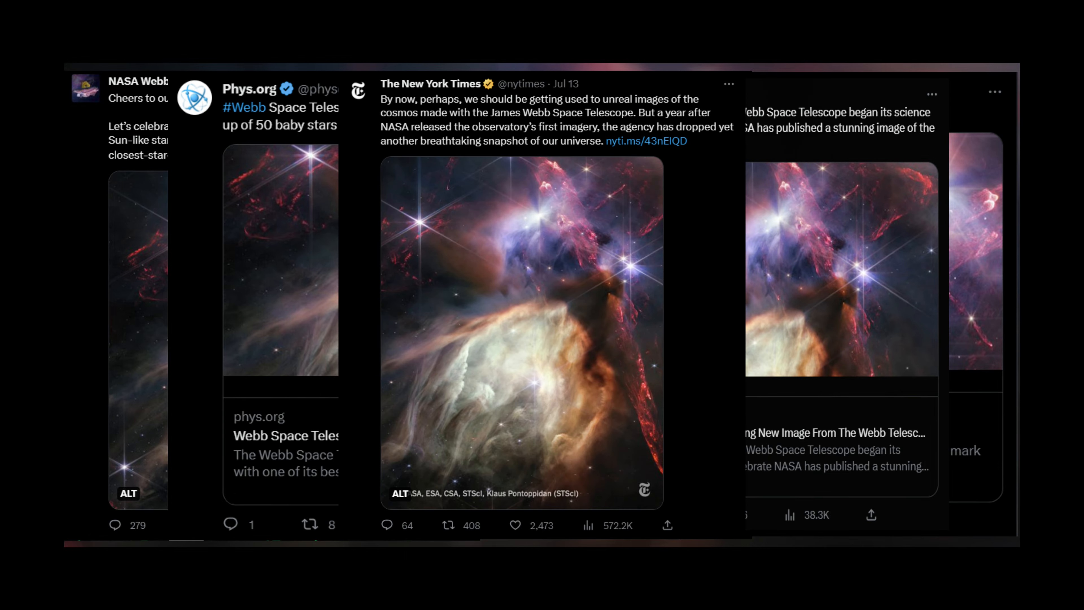